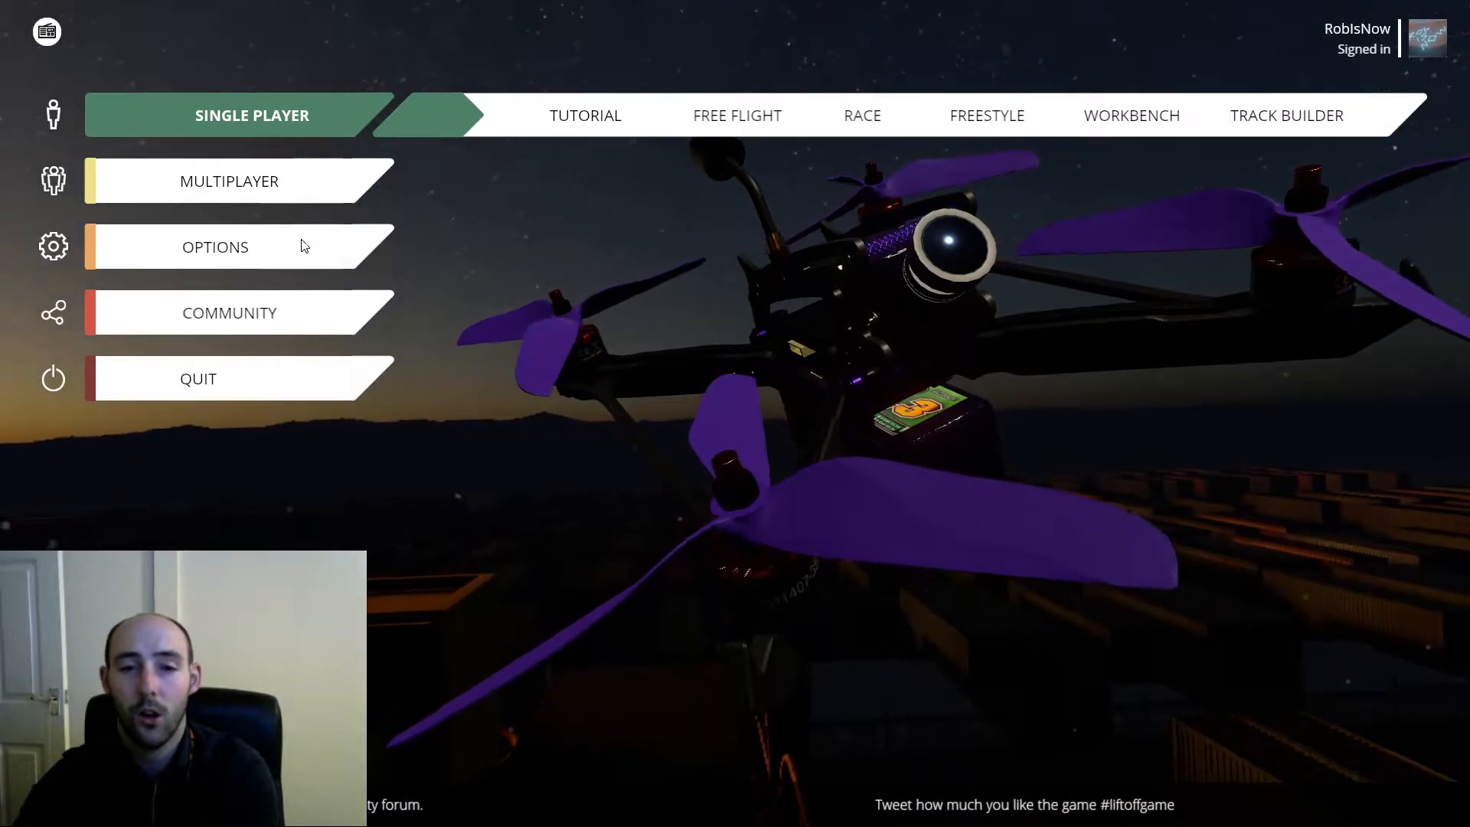
Go through Options to the FrSky Taranis Joystick controller calibration screen.
click(215, 247)
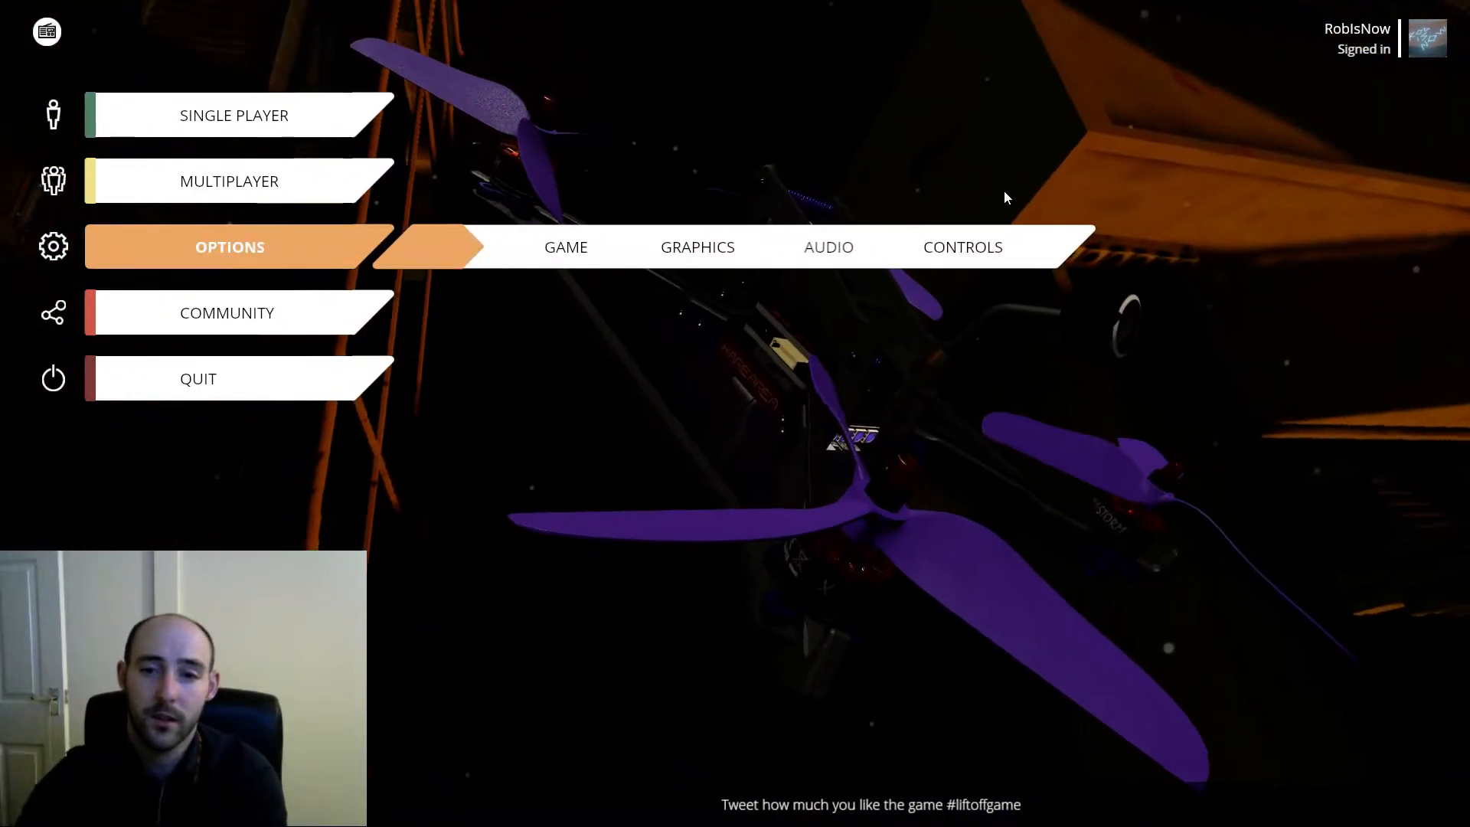
click(962, 247)
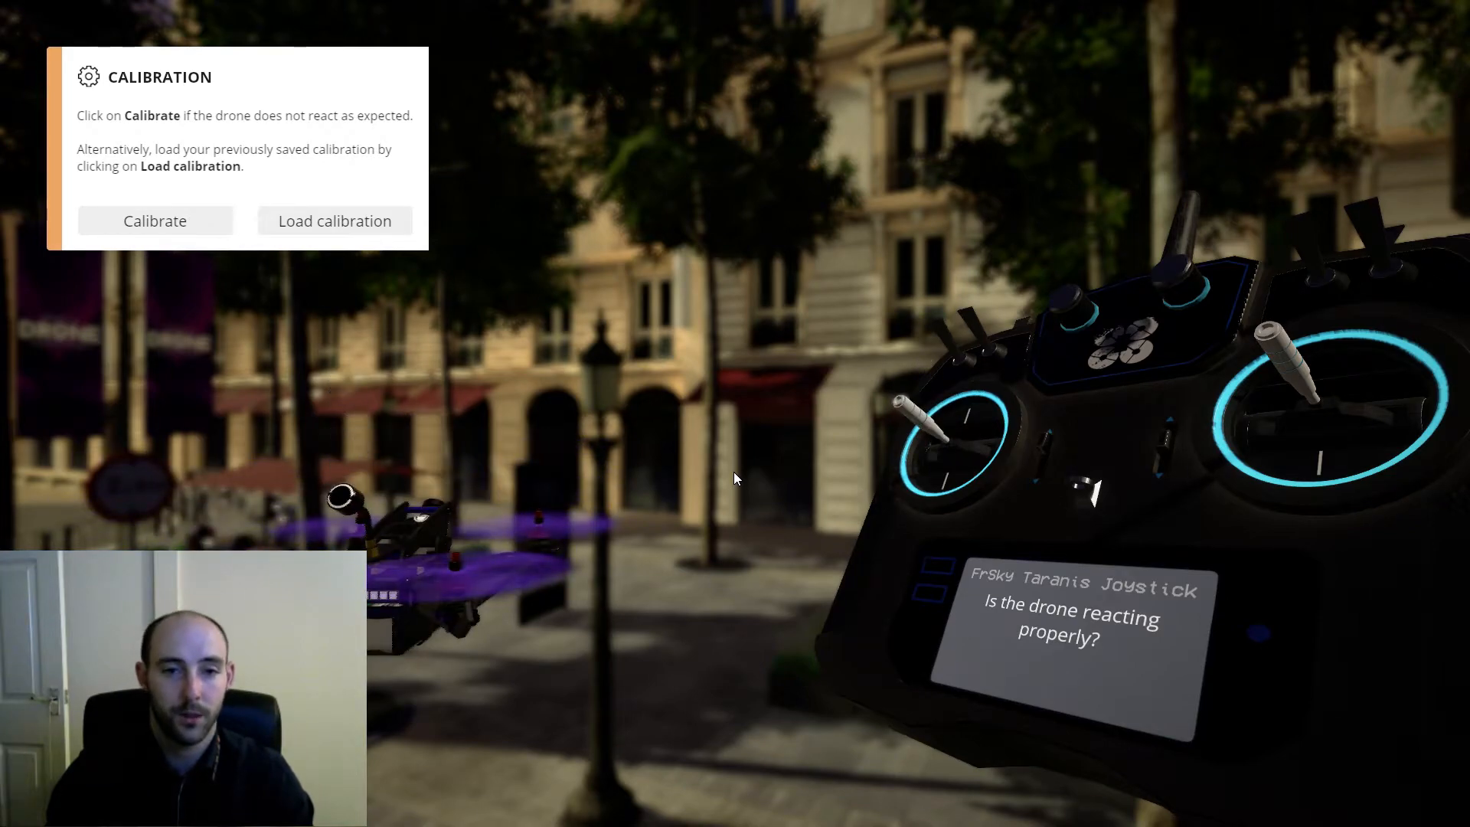
Recalibrate the FrSky Taranis Joystick sticks until calibration reports finished.
click(155, 221)
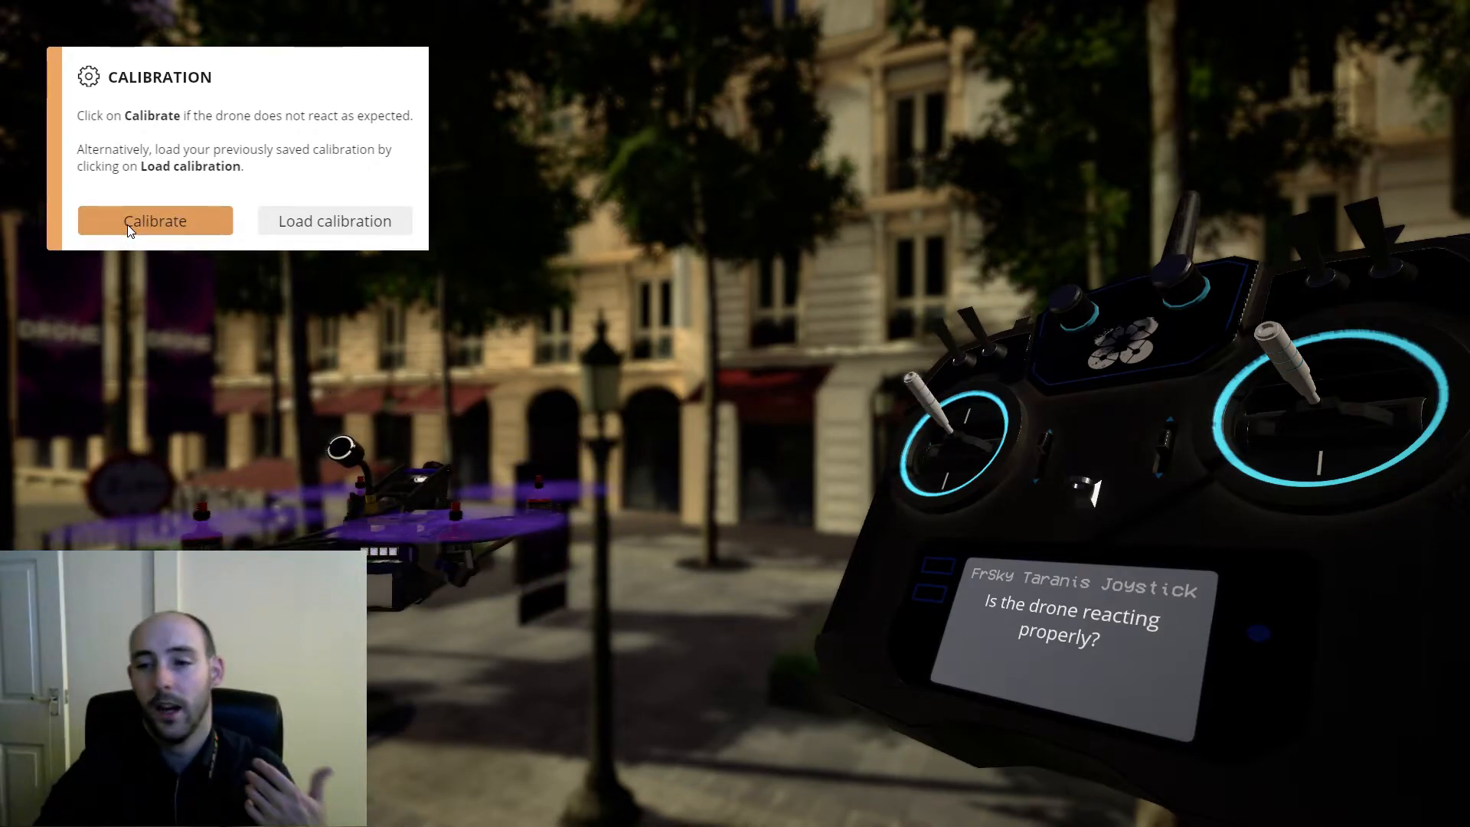
click(153, 221)
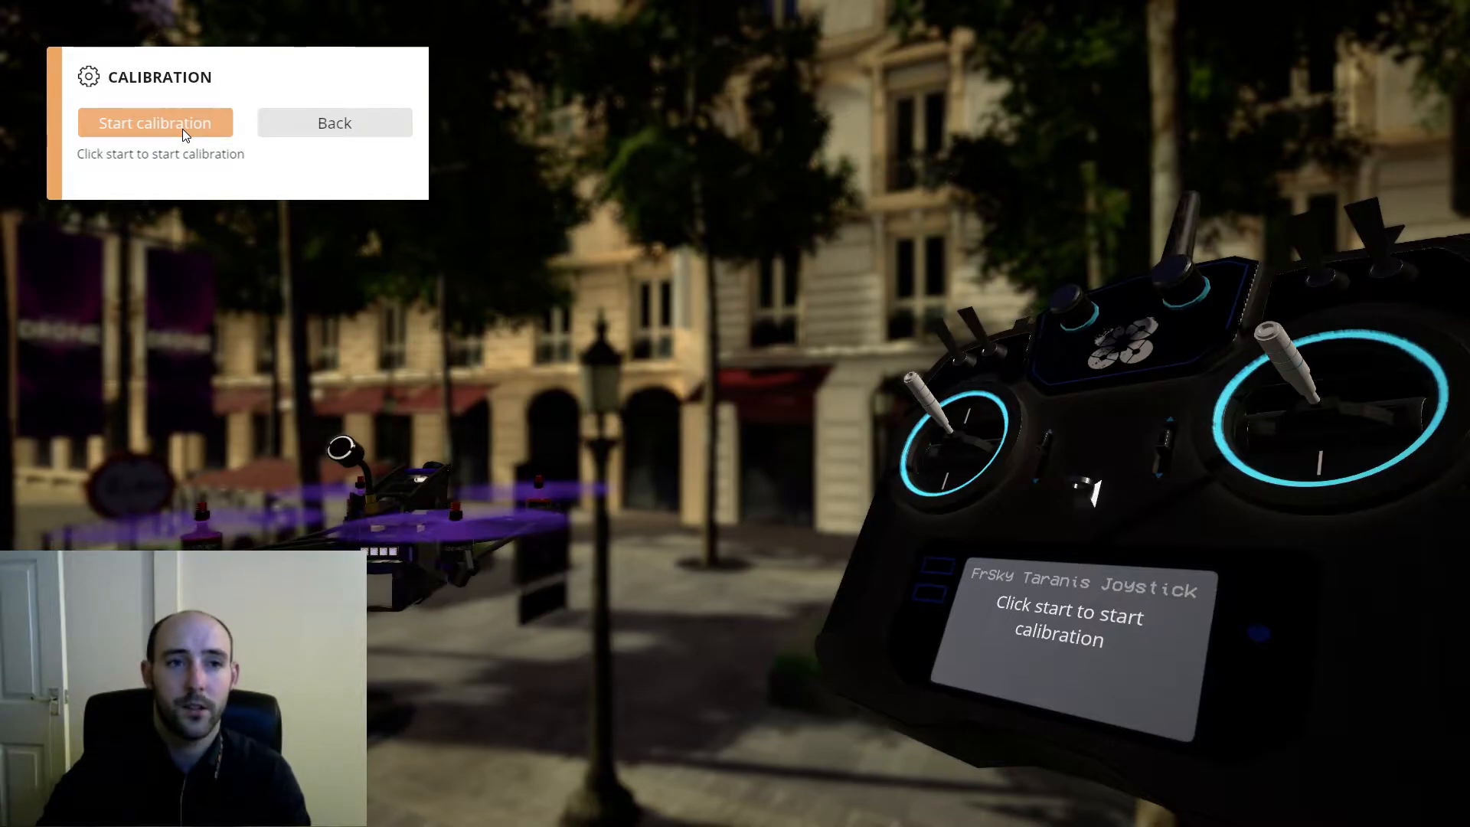
click(155, 121)
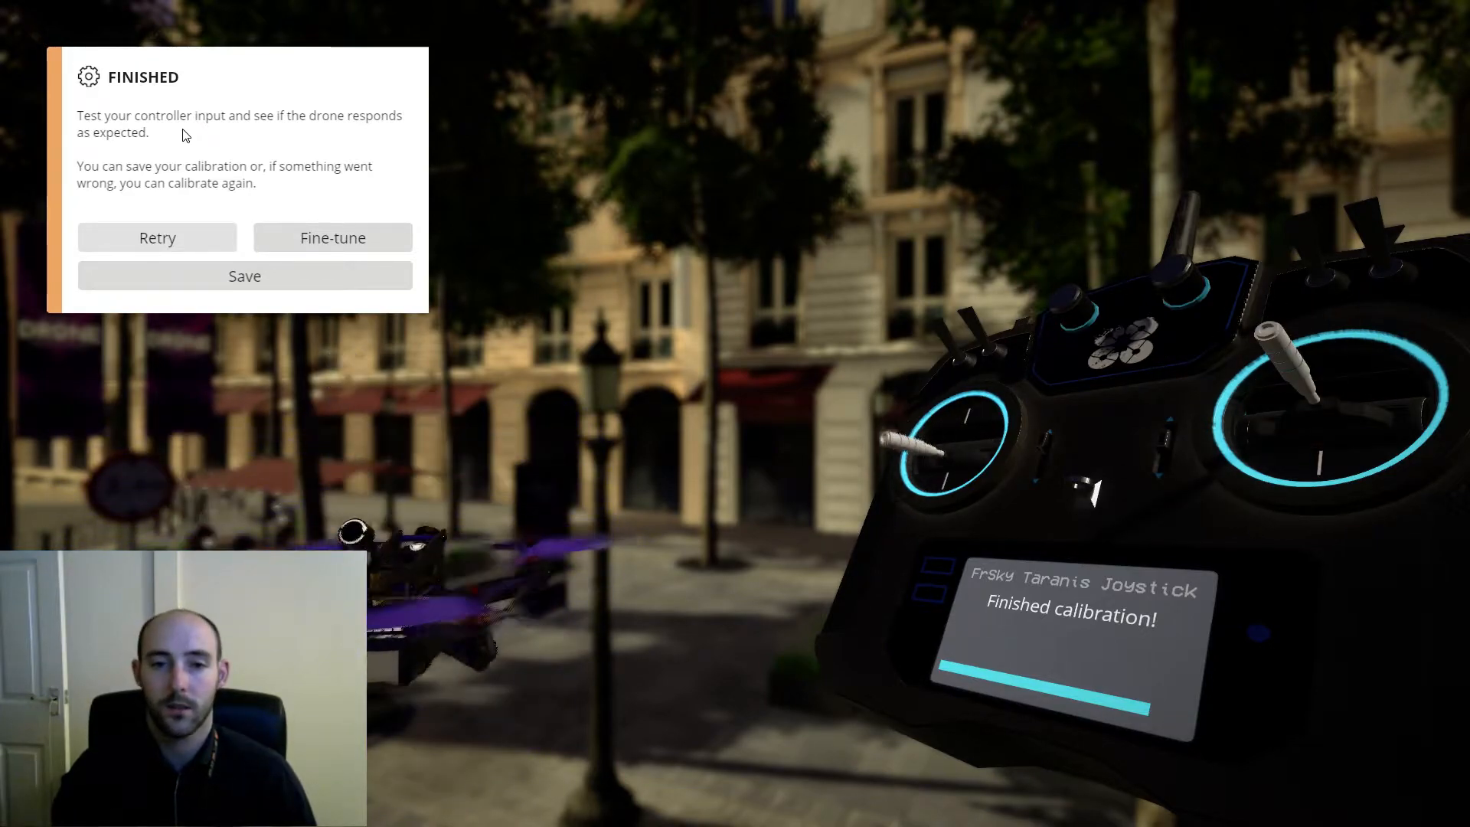
Show the throttle, roll, pitch and yaw zero point and deadband fine-tune values.
click(331, 238)
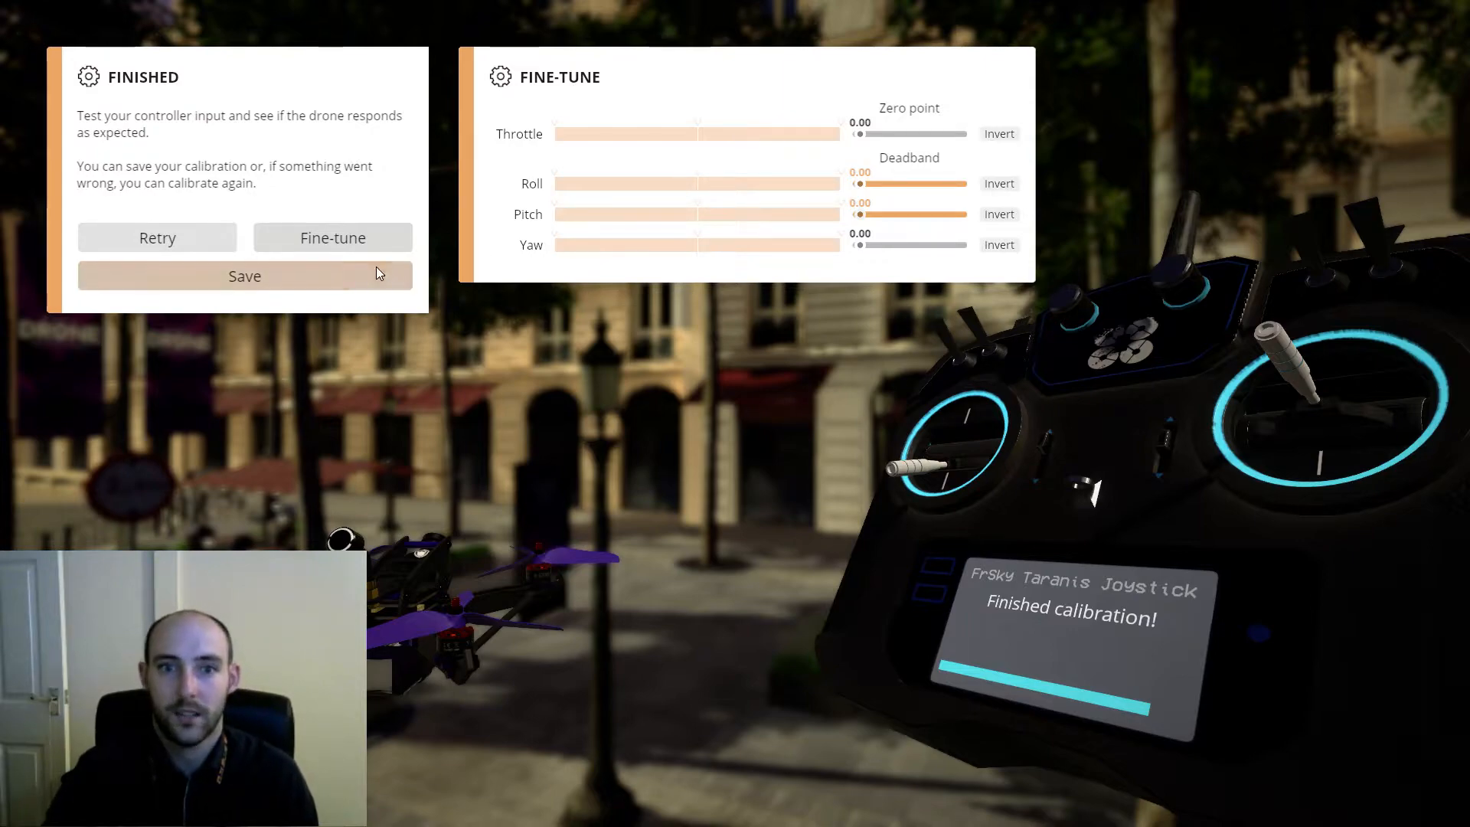
mouse_move(1085, 483)
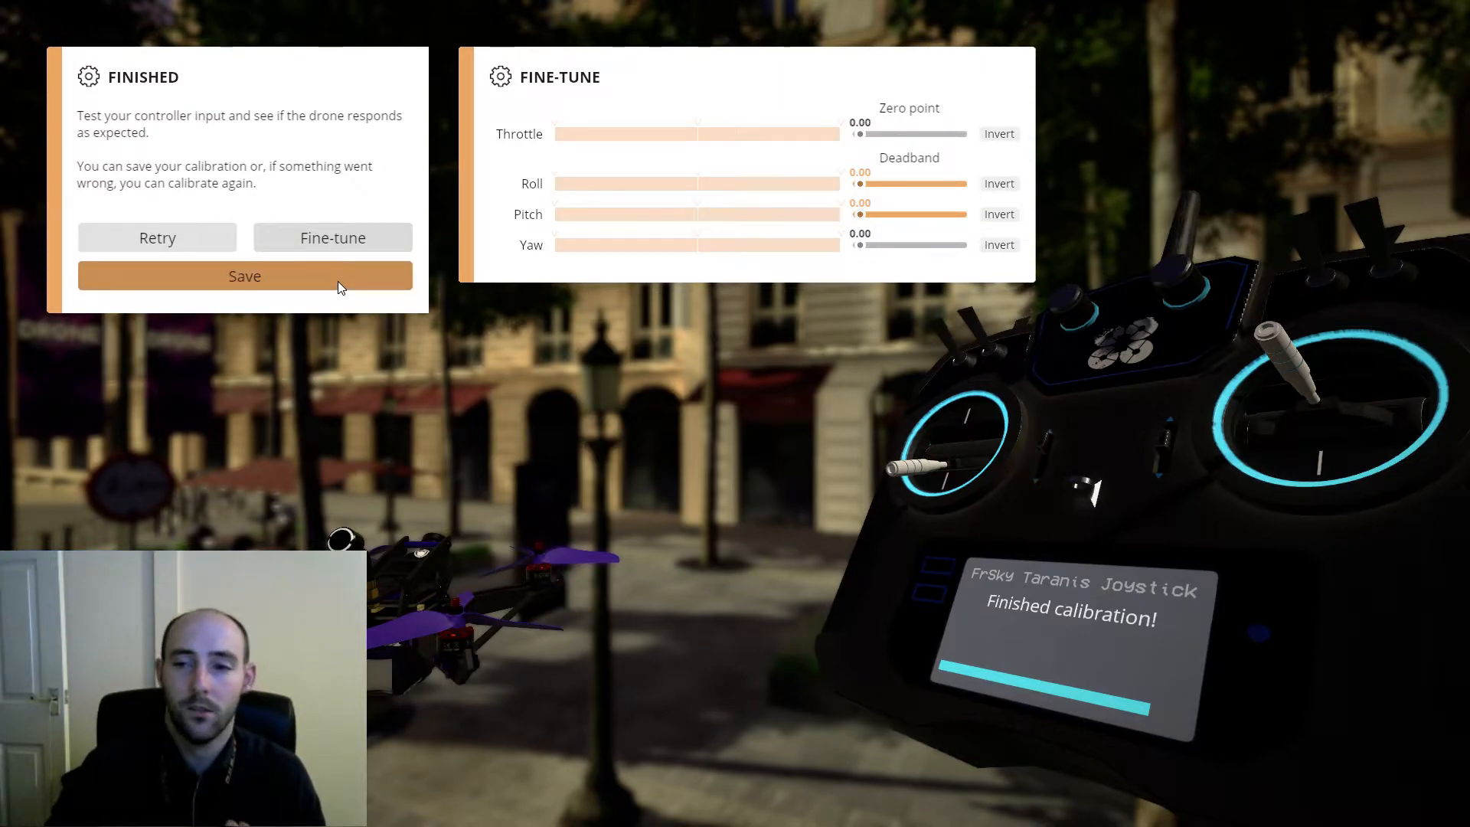
mouse_move(357, 384)
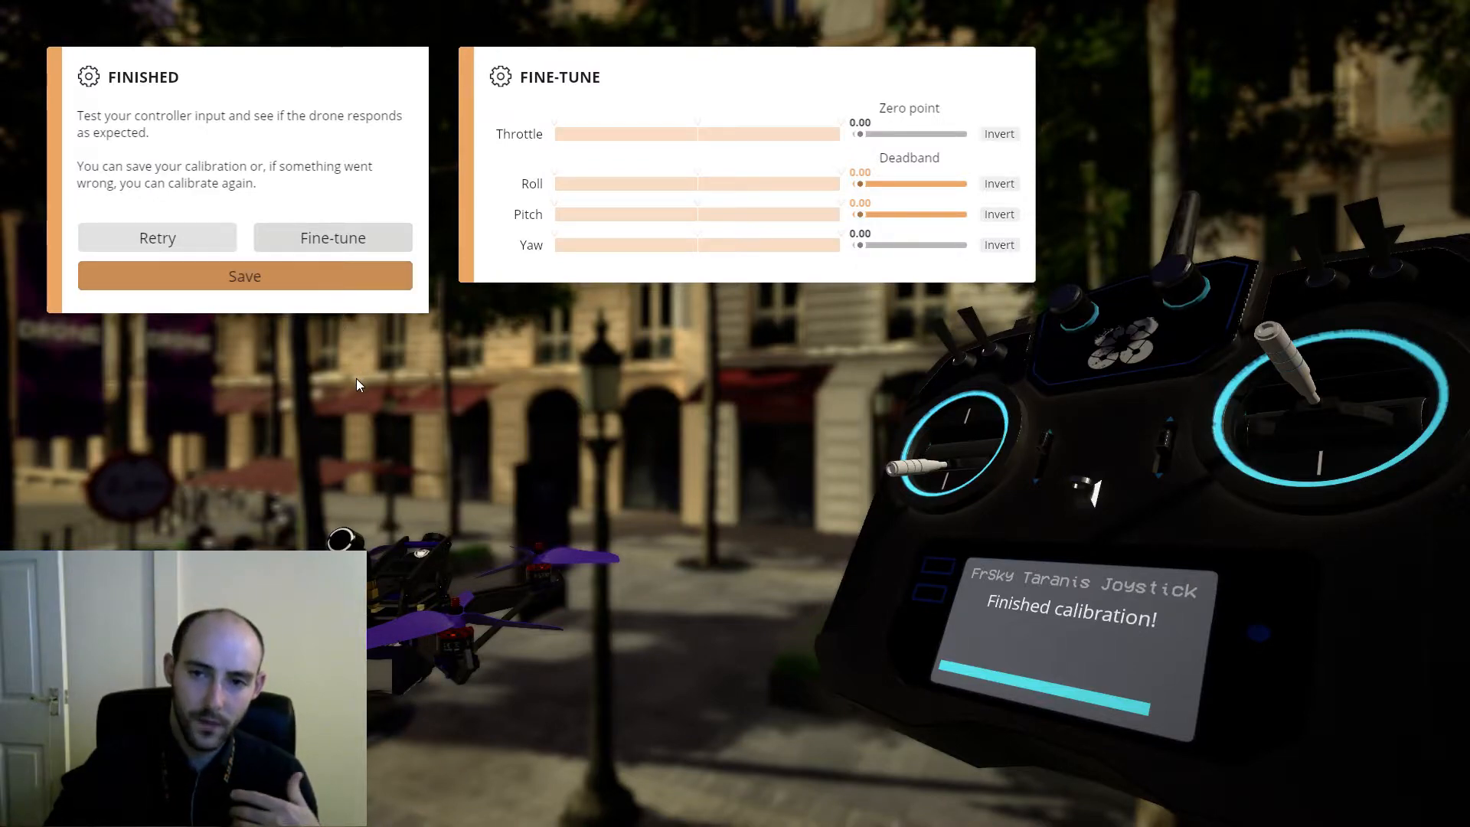
mouse_move(314, 411)
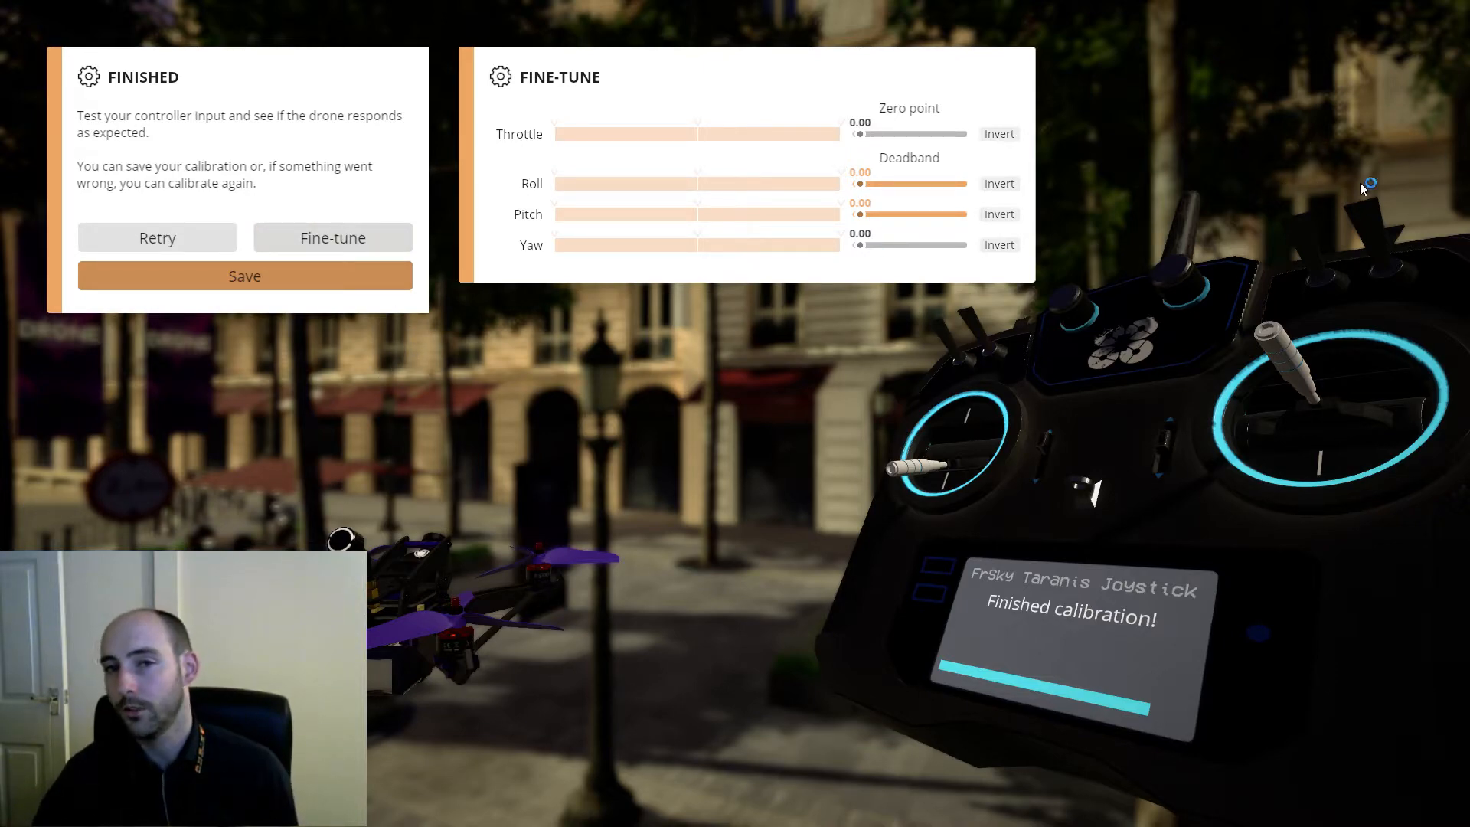
mouse_move(1239, 223)
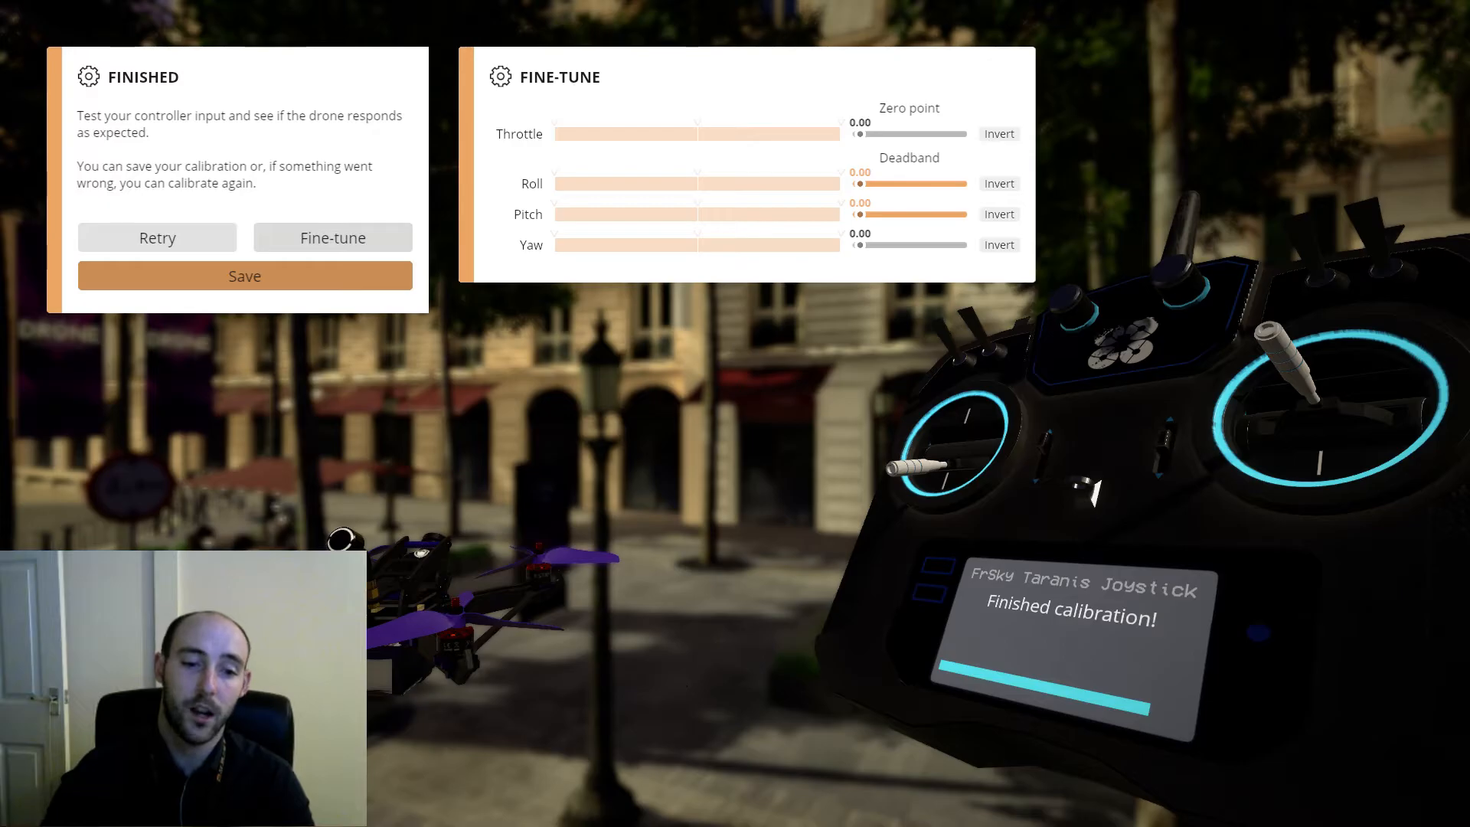
Save the calibration and bring up the keyboard and controller Buttons assignment lists.
click(244, 274)
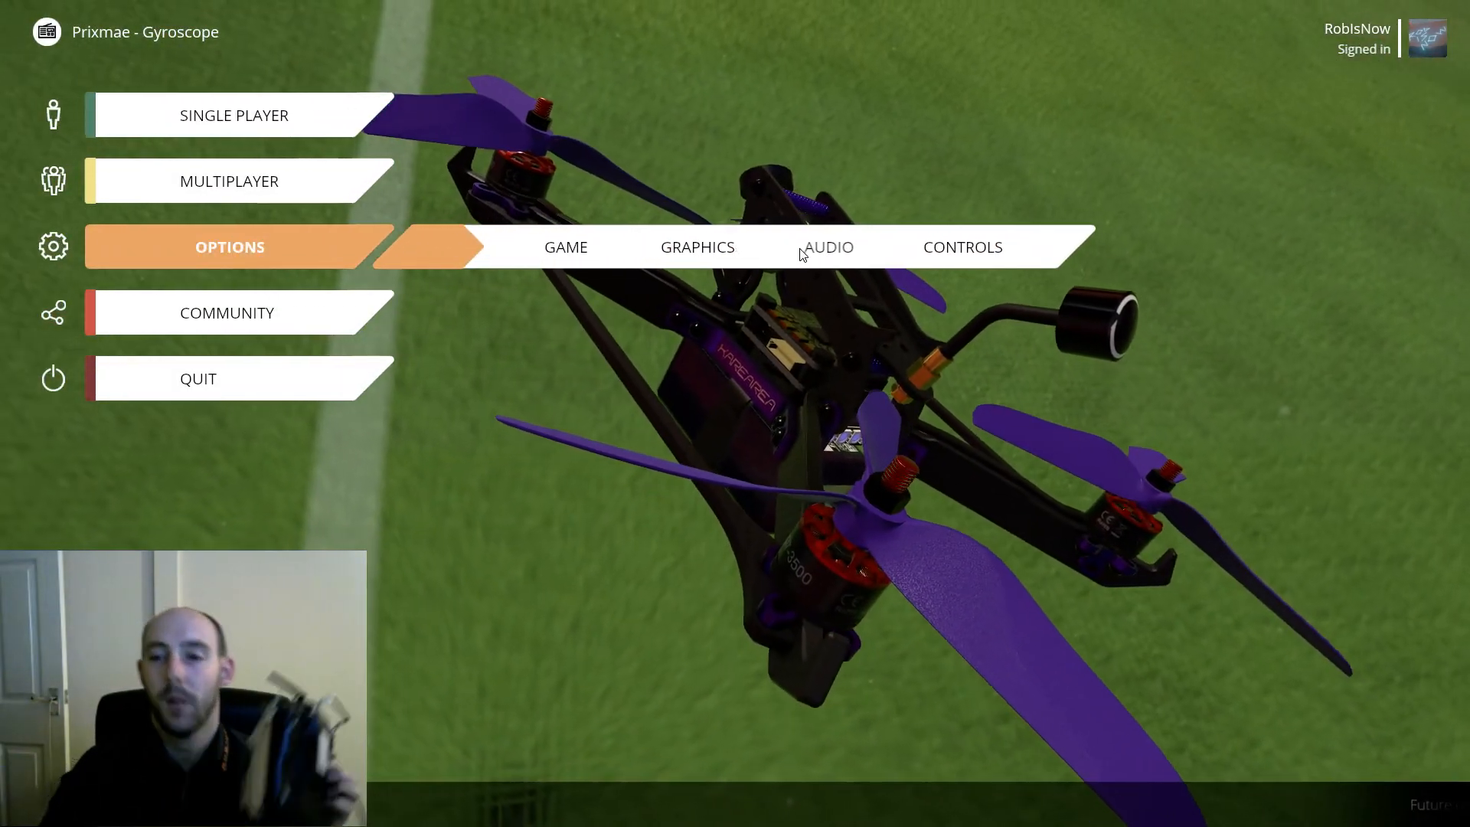
click(962, 247)
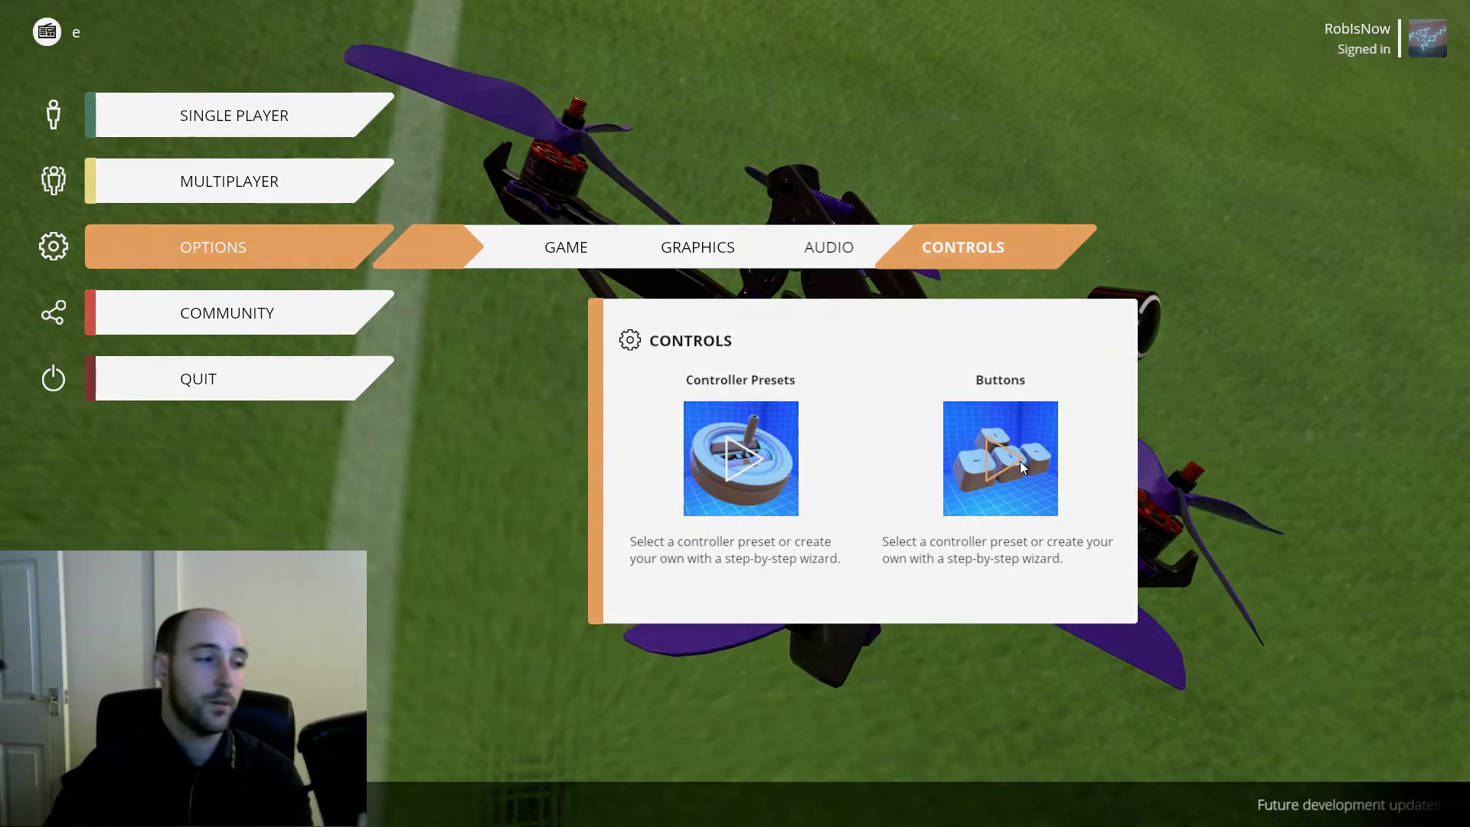
click(1000, 458)
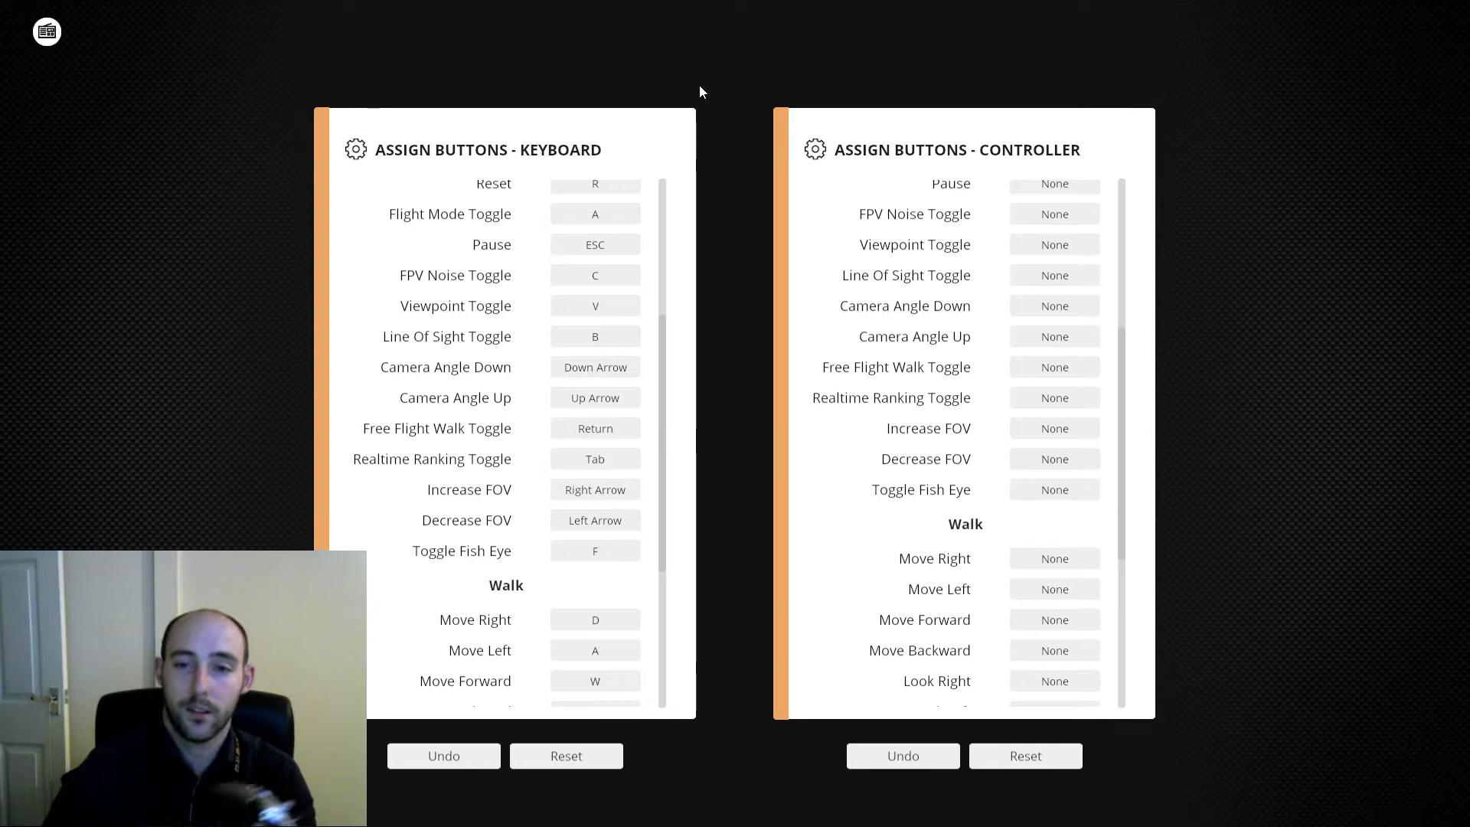
Scroll to the top of the controller list and start reassigning Reset.
scroll(up, 3)
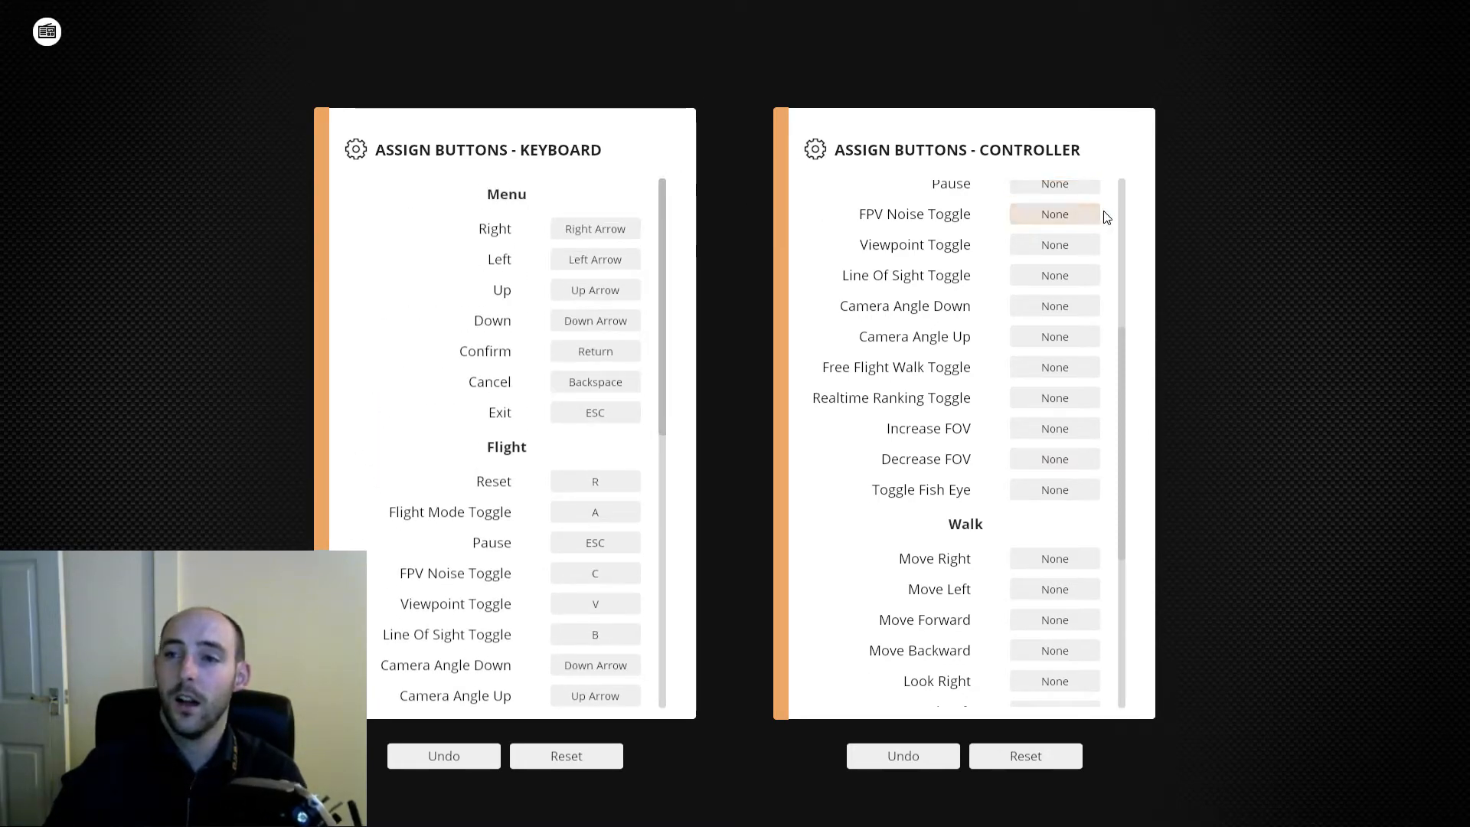
scroll(up, 3)
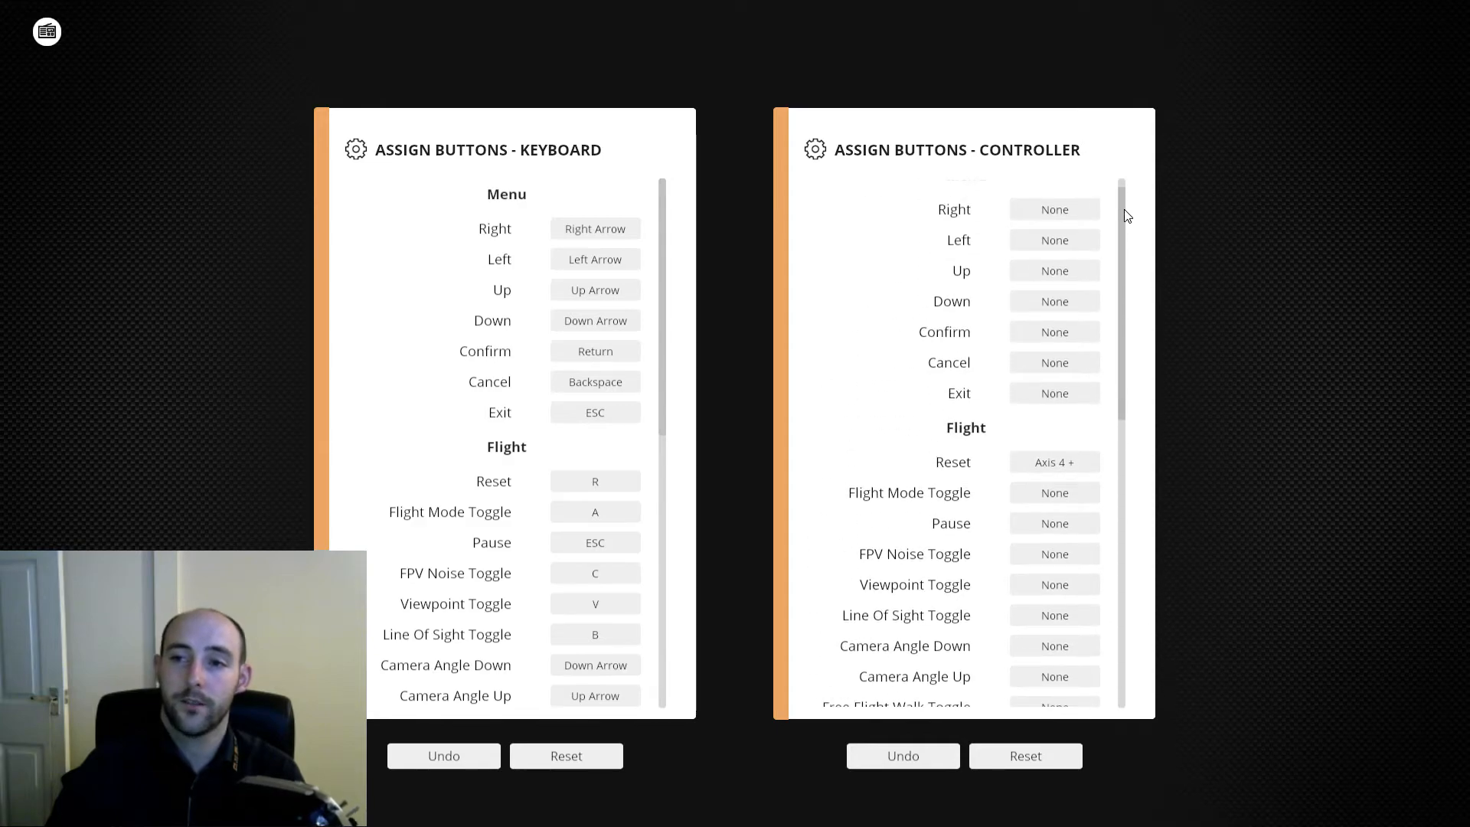
mouse_move(1001, 192)
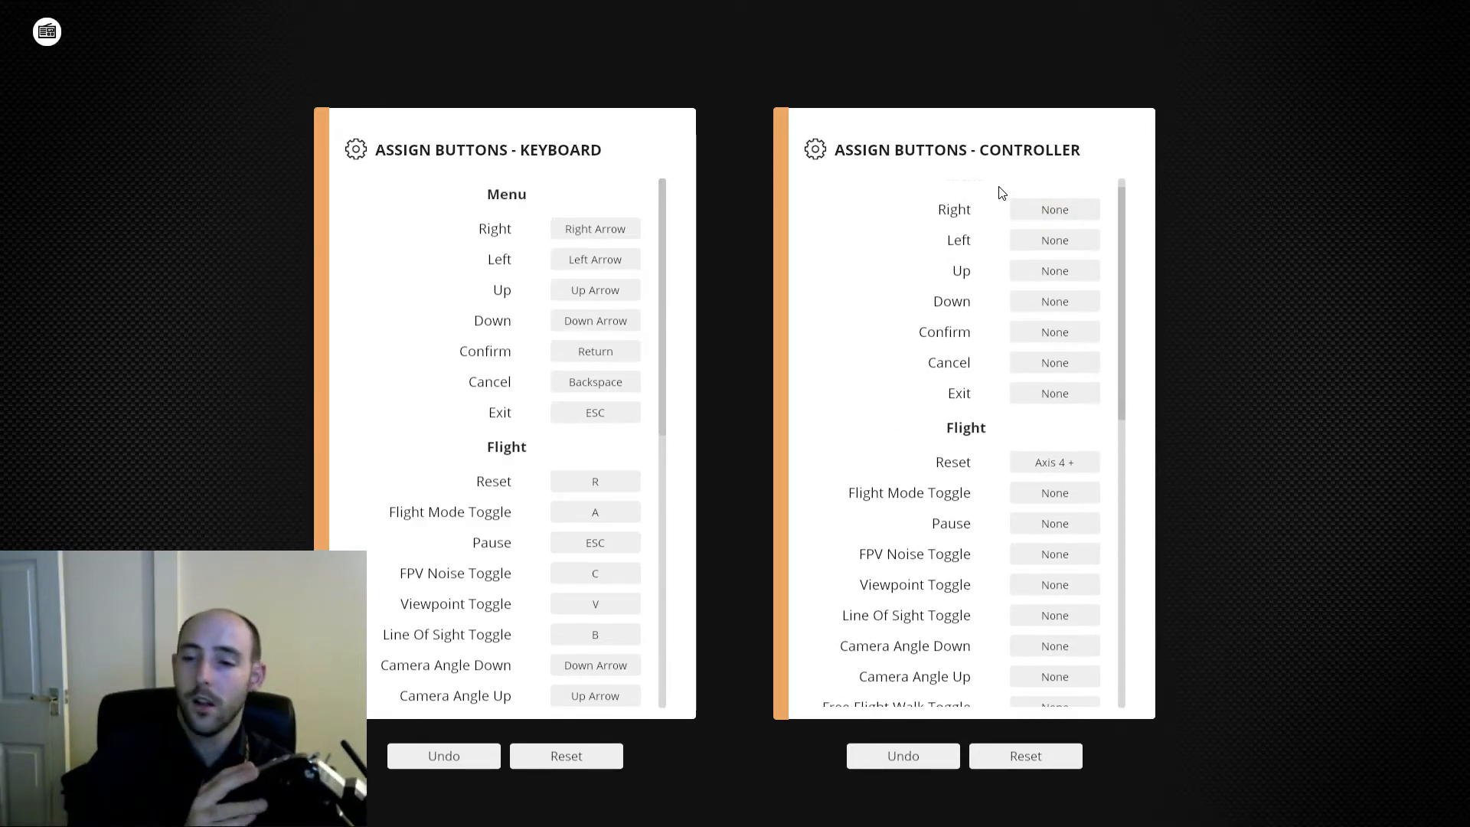
click(1053, 461)
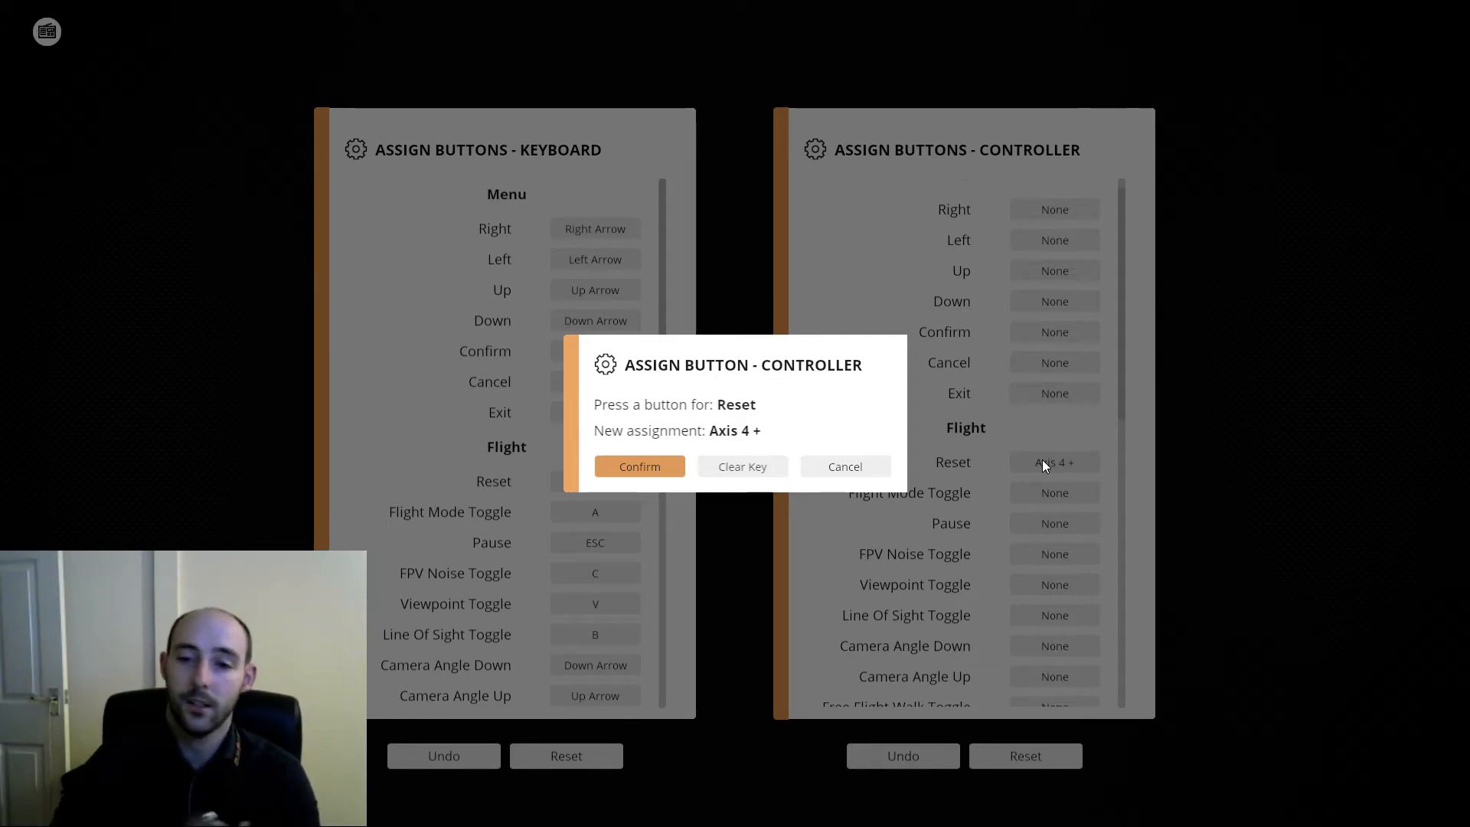
mouse_move(1041, 469)
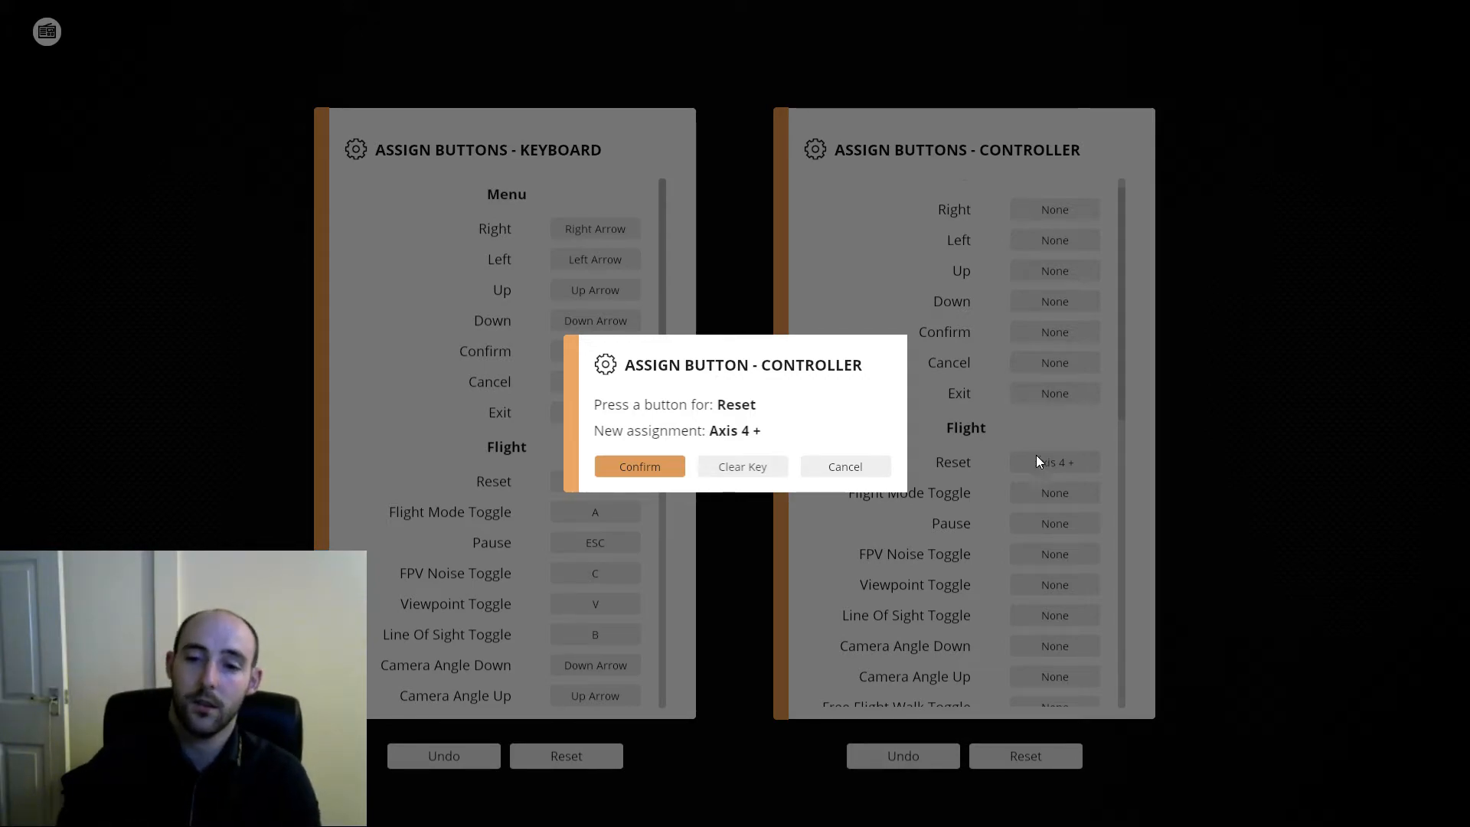
Clear Reset and confirm Axis 4 + as its input; cancel the Flight Mode Toggle prompt.
click(742, 466)
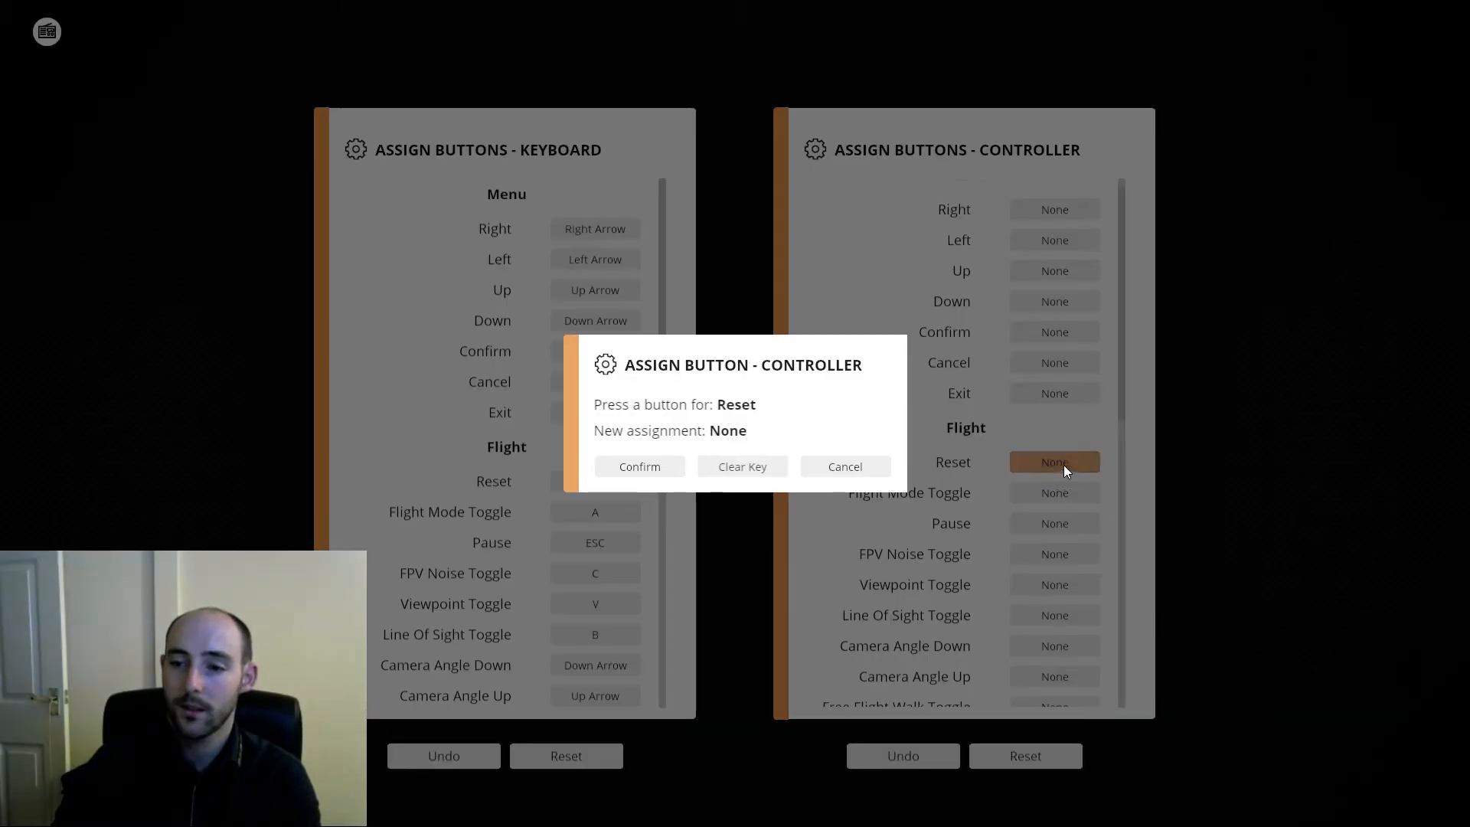
mouse_move(863, 444)
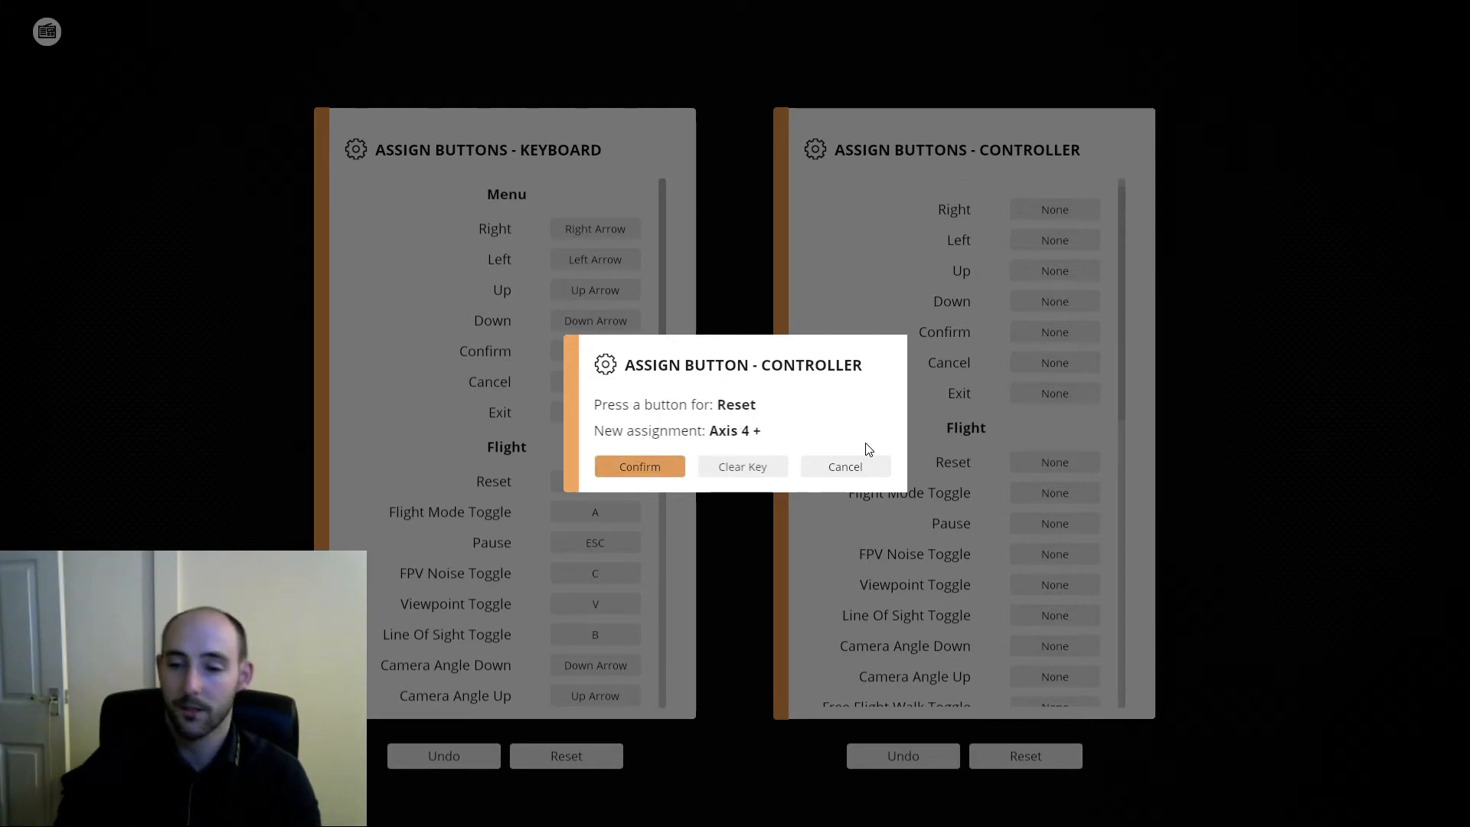
click(638, 466)
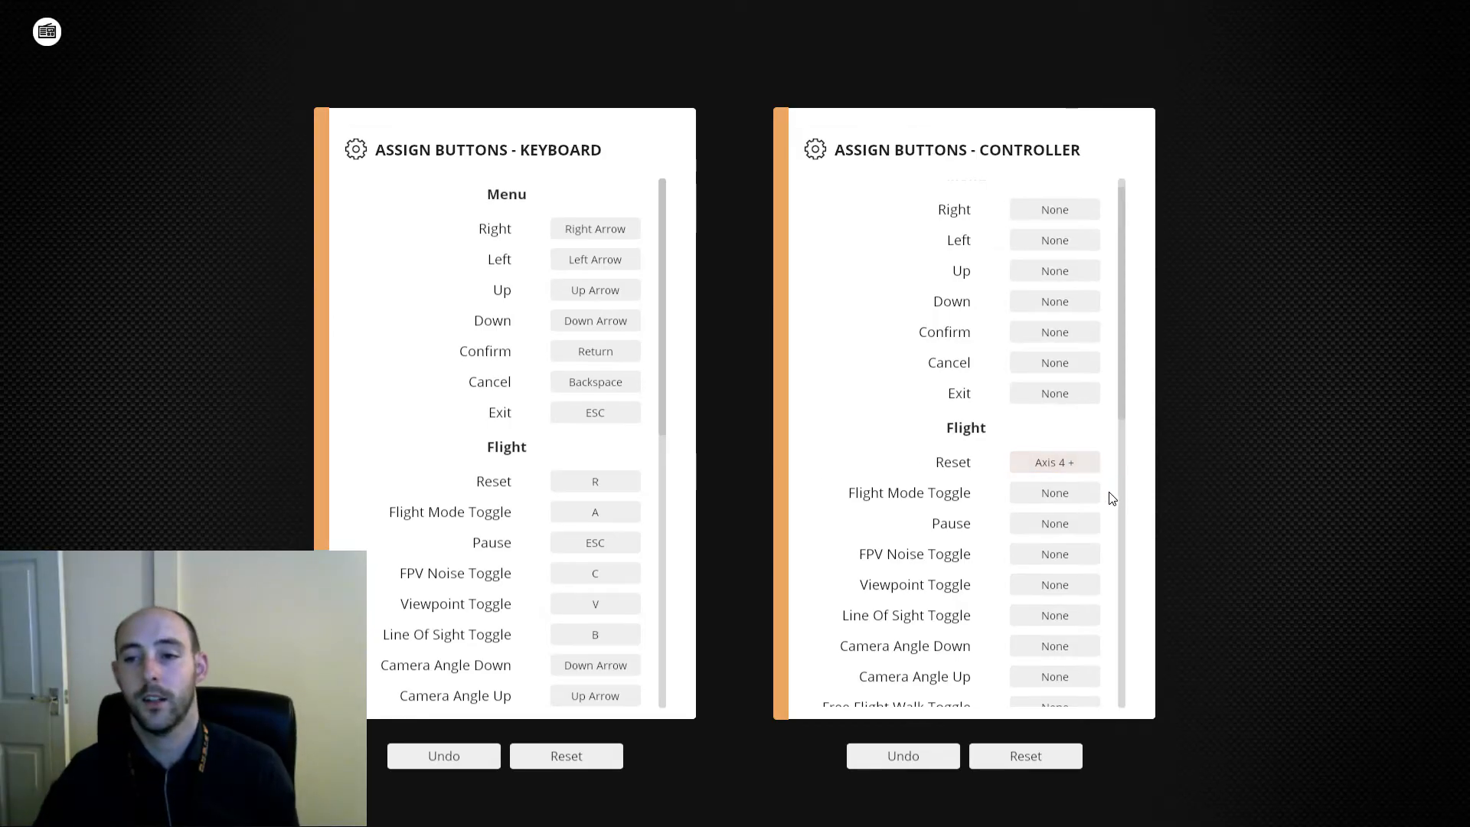
click(1054, 492)
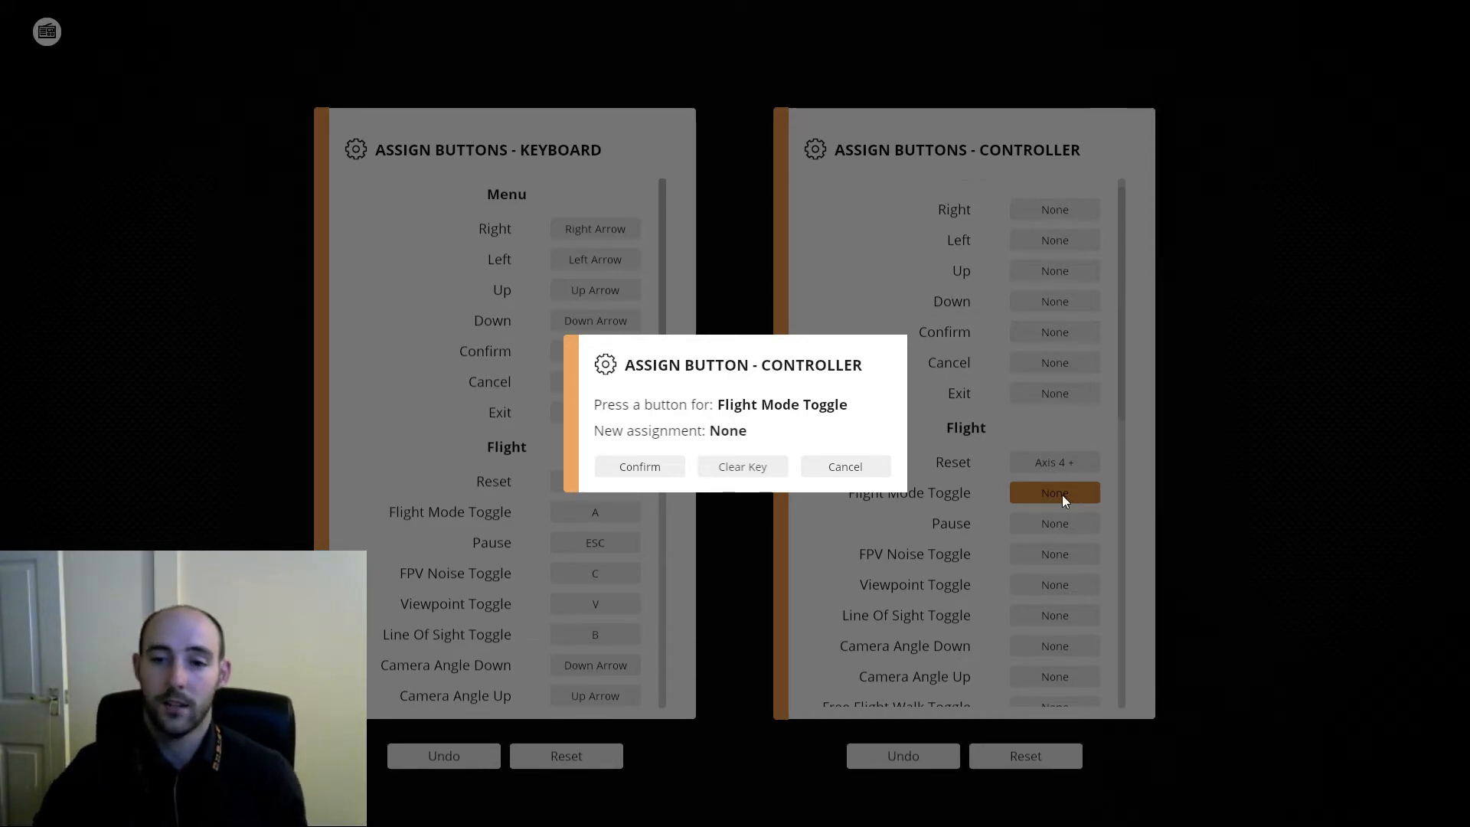
click(843, 467)
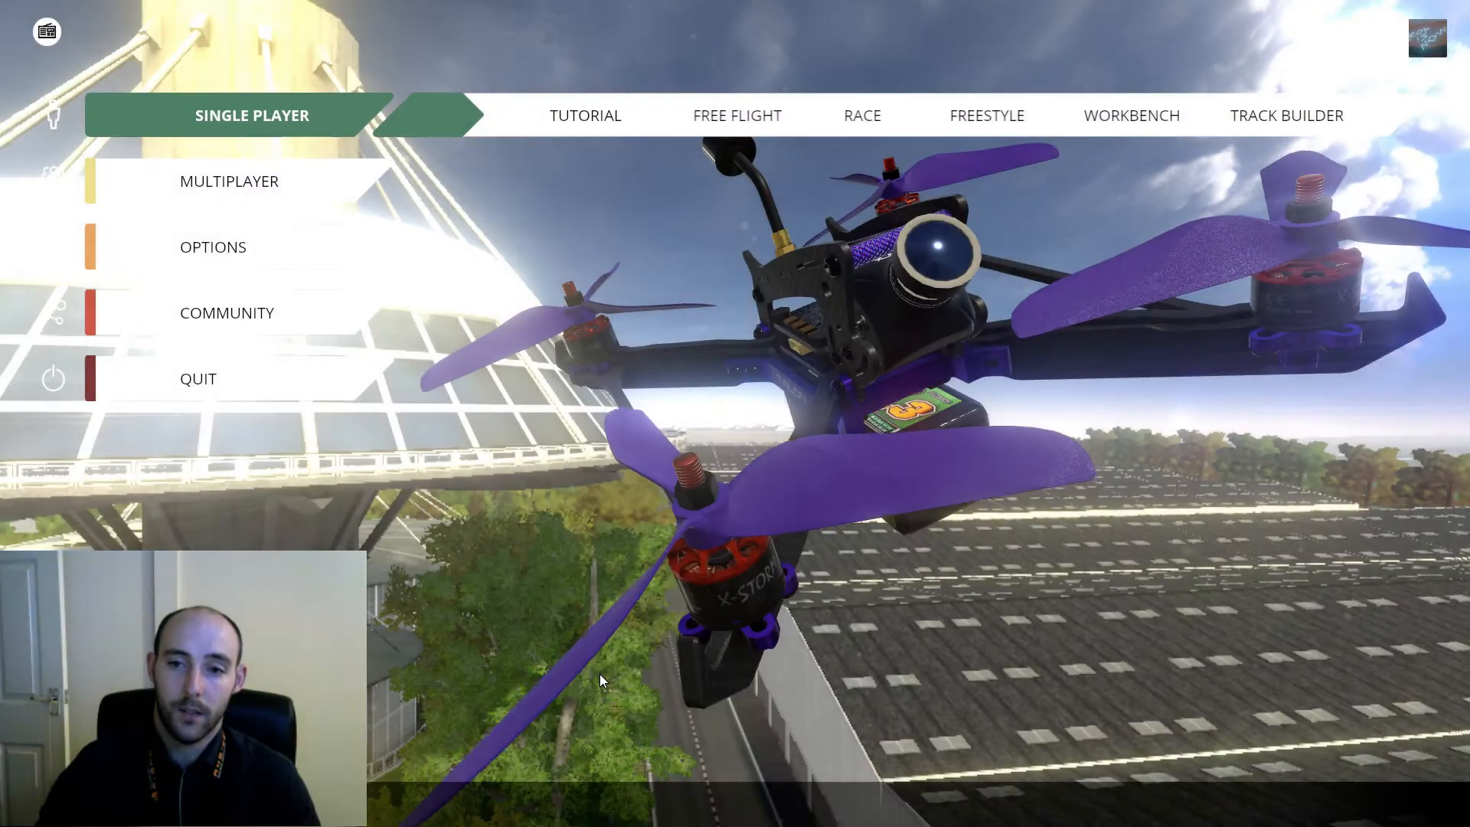
Fly a single-player session with the [Copy] Talon SVX 220, then quit to the menu.
click(736, 116)
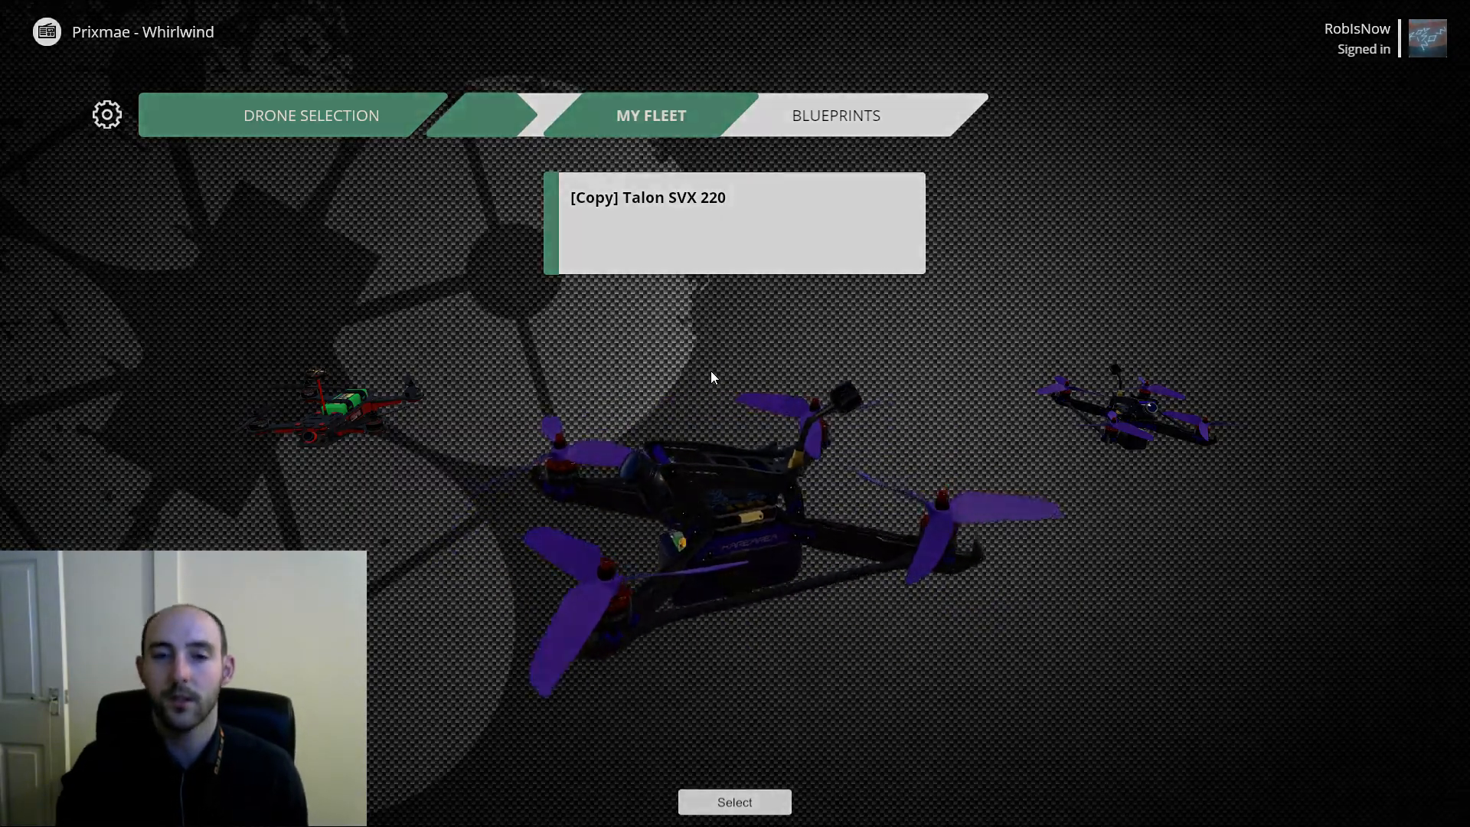
click(735, 802)
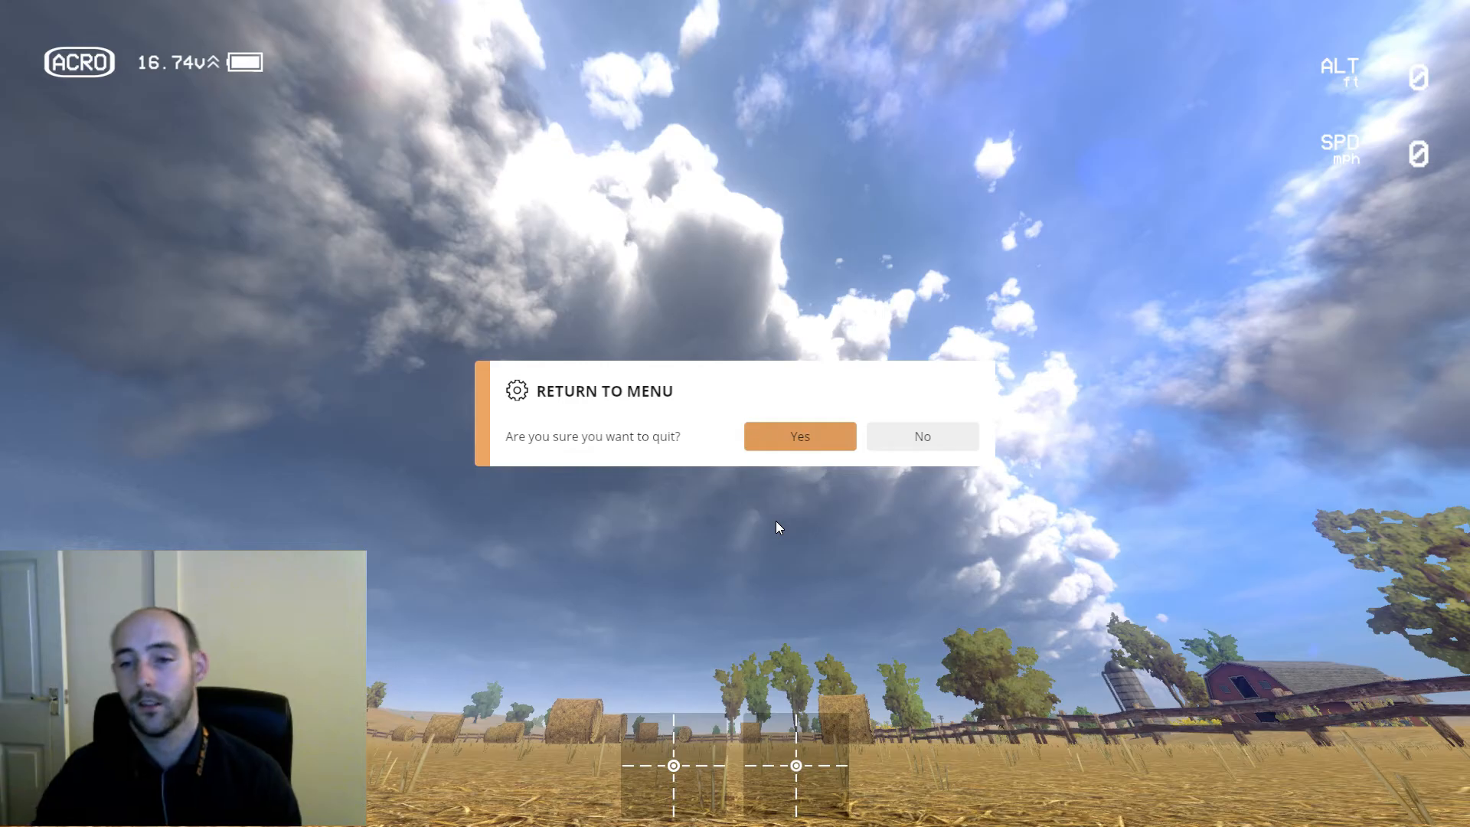
click(799, 435)
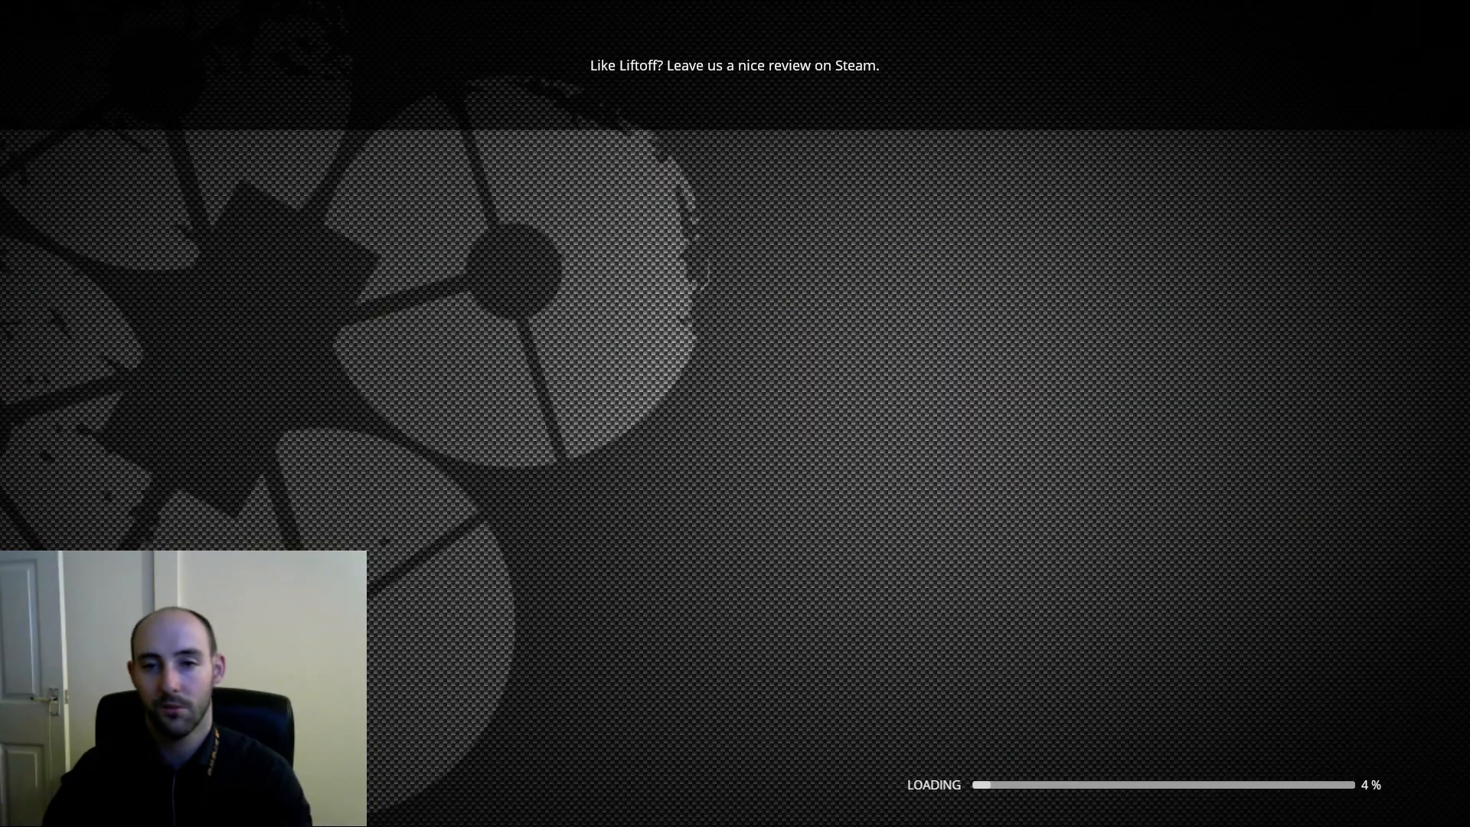